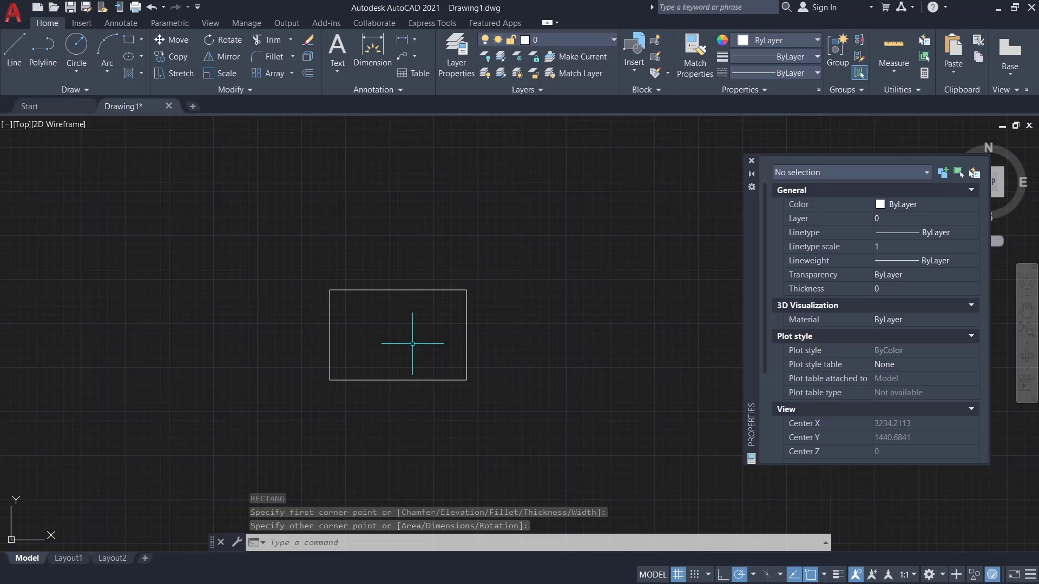
- Start a BLOCK definition and name it Example
type("BLOCK")
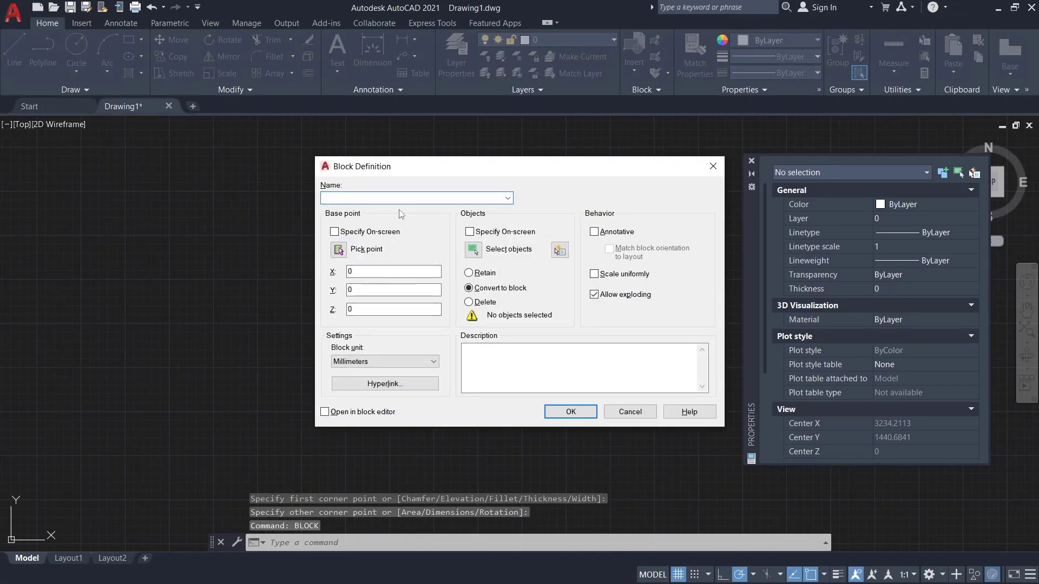
type("Example")
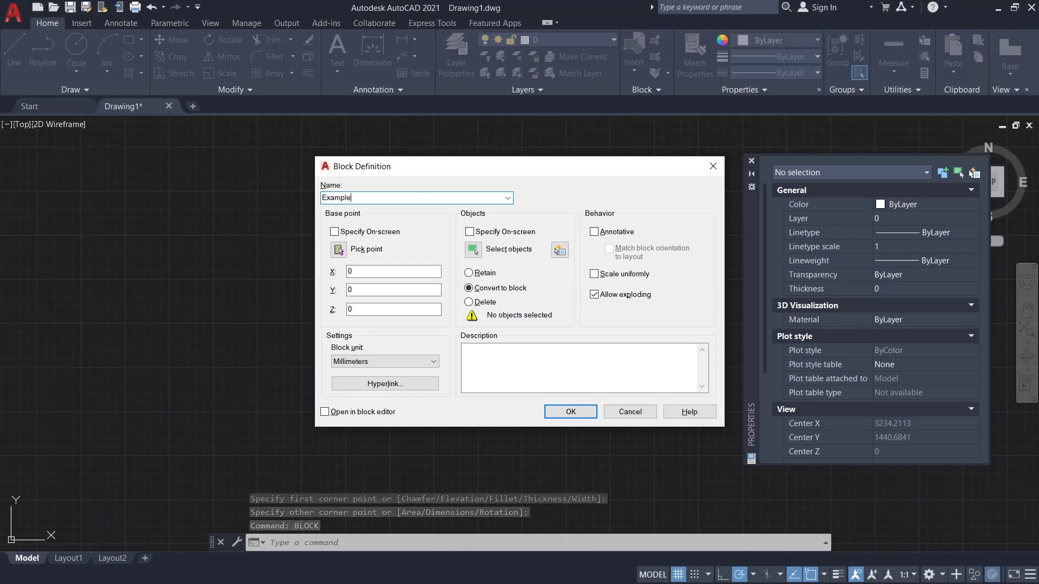
- Select the drawn rectangle as the object forming the Example block
left_click(339, 250)
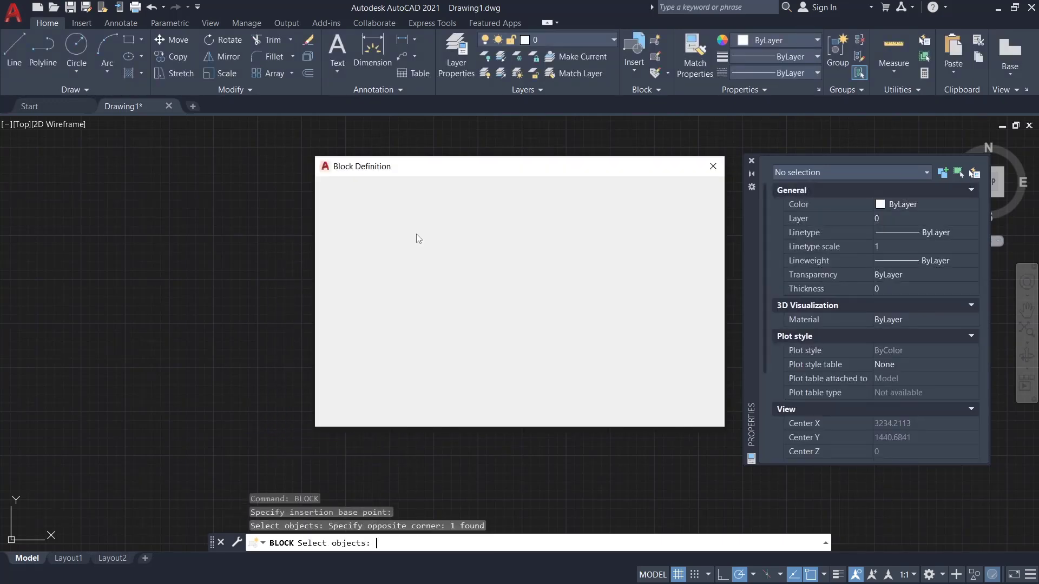
left_click(713, 167)
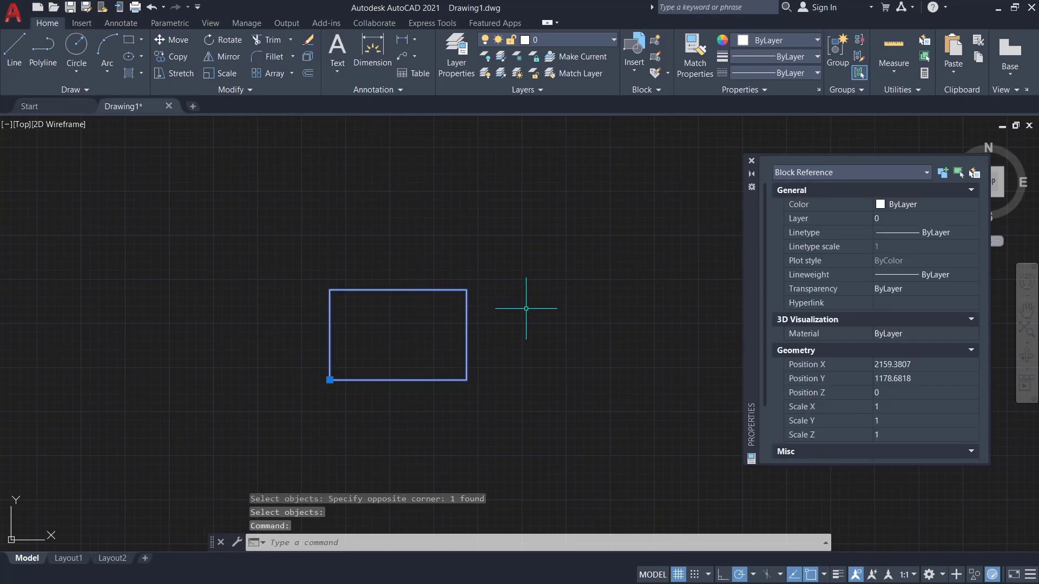
mouse_move(422, 349)
type("RENAME")
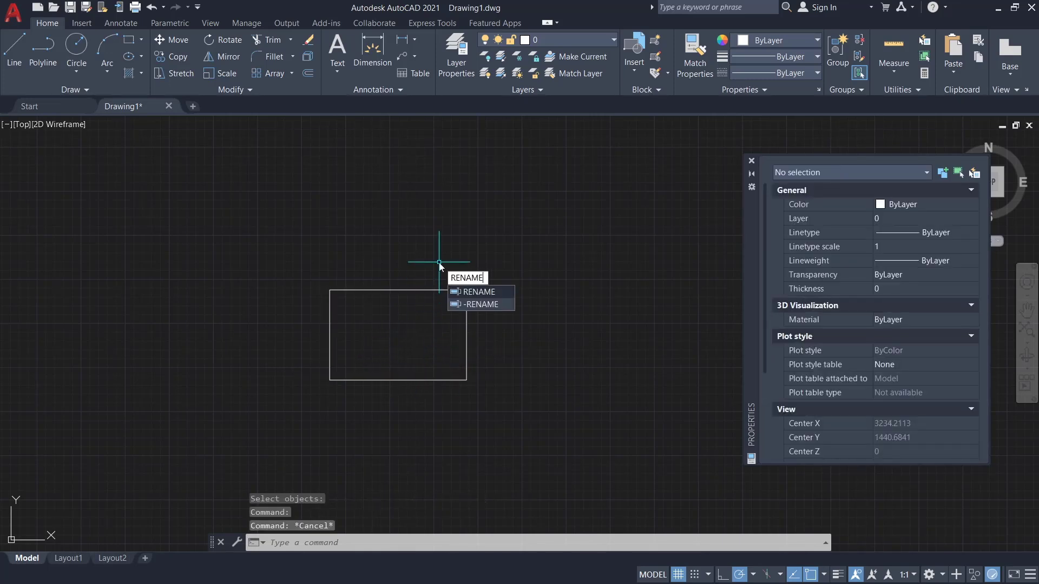
- Rename the Example block to Rectangle via the RENAME dialog's Blocks list
left_click(477, 291)
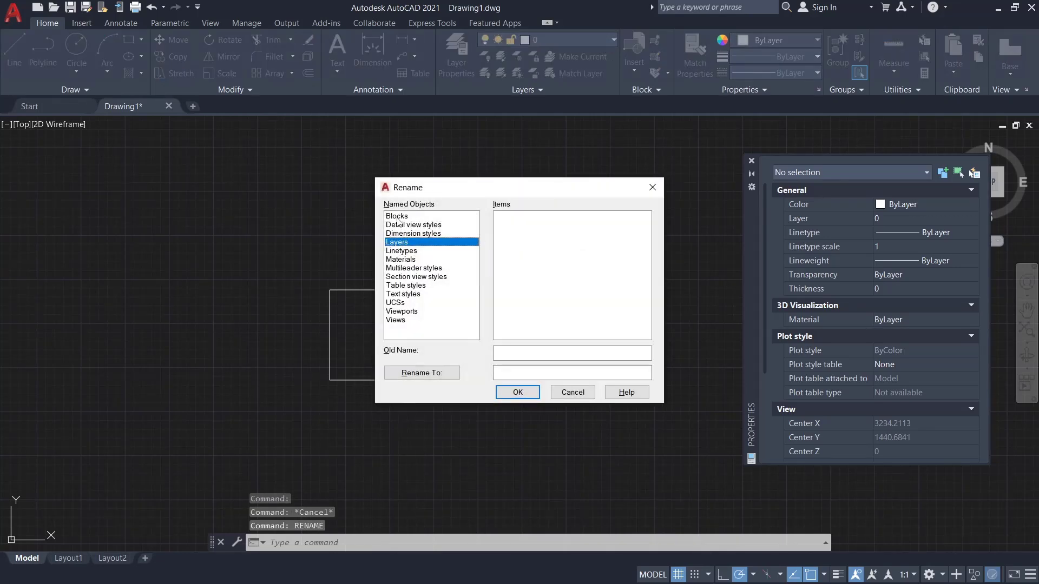
left_click(396, 215)
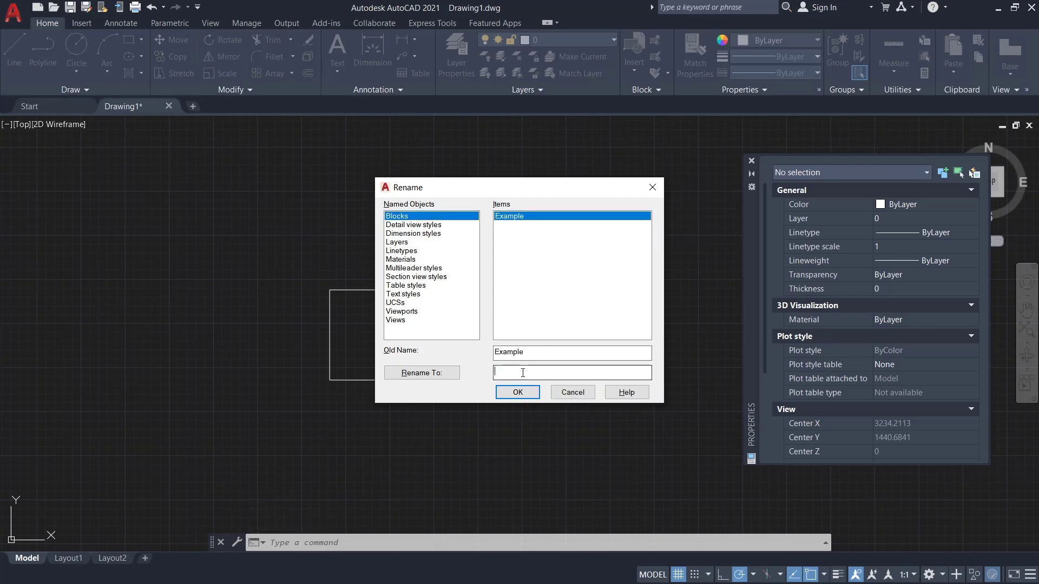
type("Red")
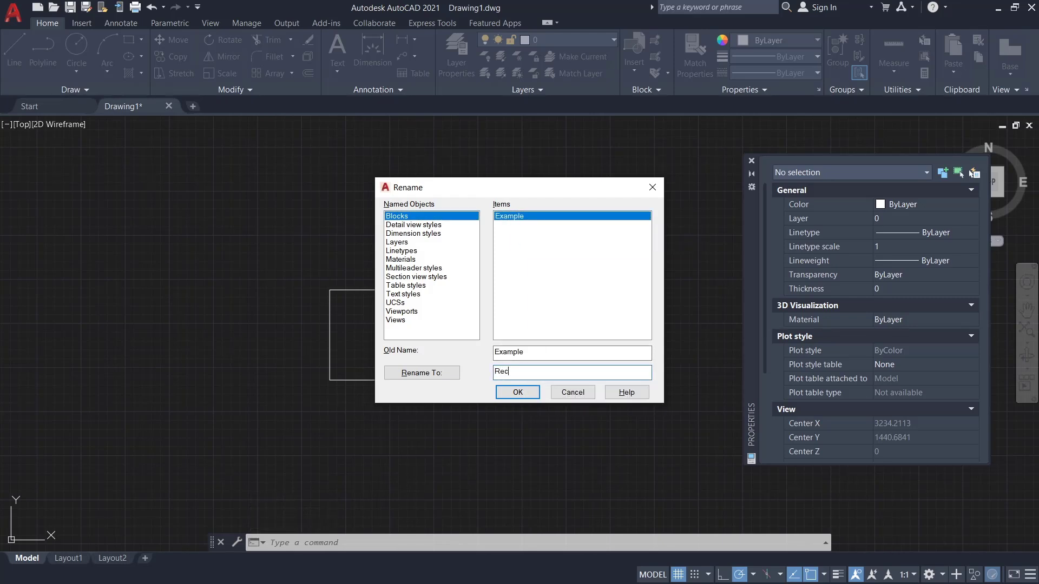
type("Rectangle")
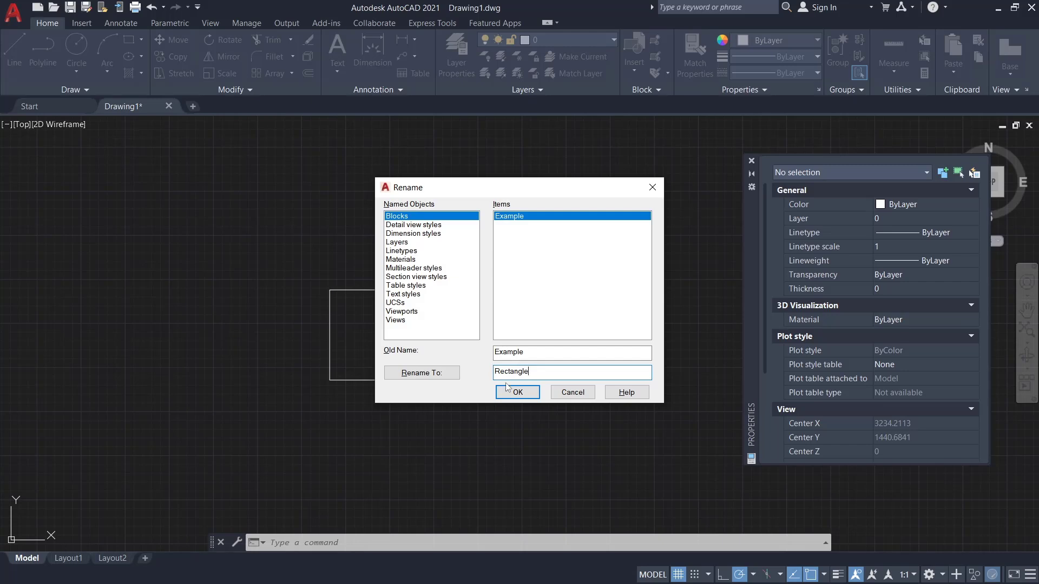
left_click(517, 392)
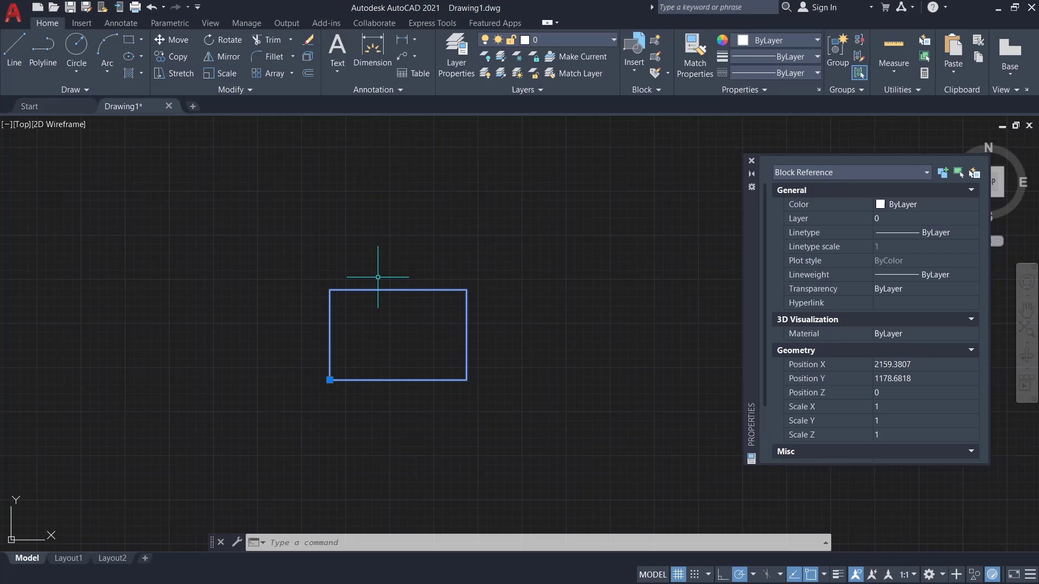
mouse_move(403, 342)
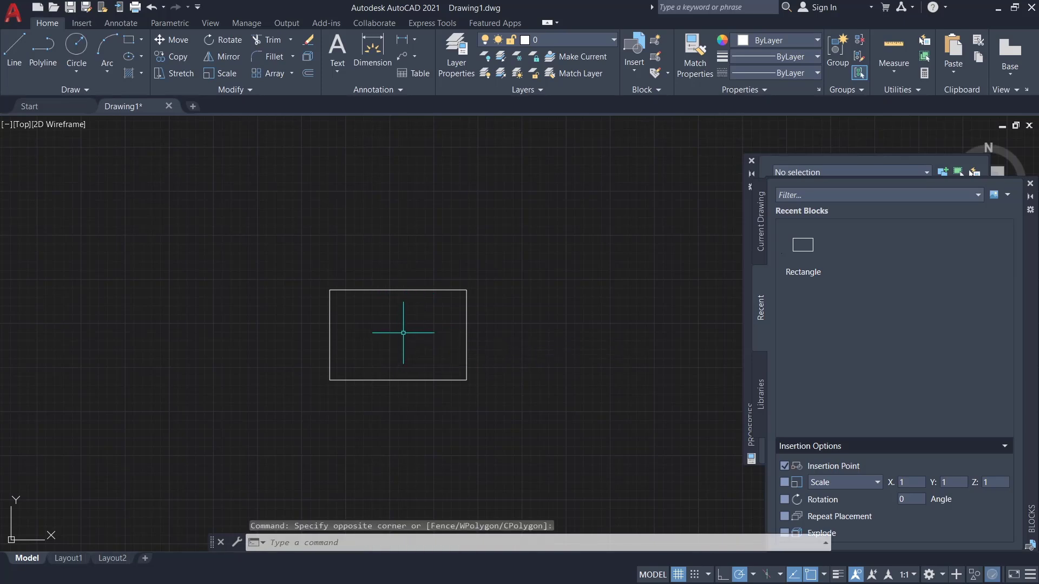
- Start RENAME again after viewing Rectangle in the Blocks palette
type("RENAME")
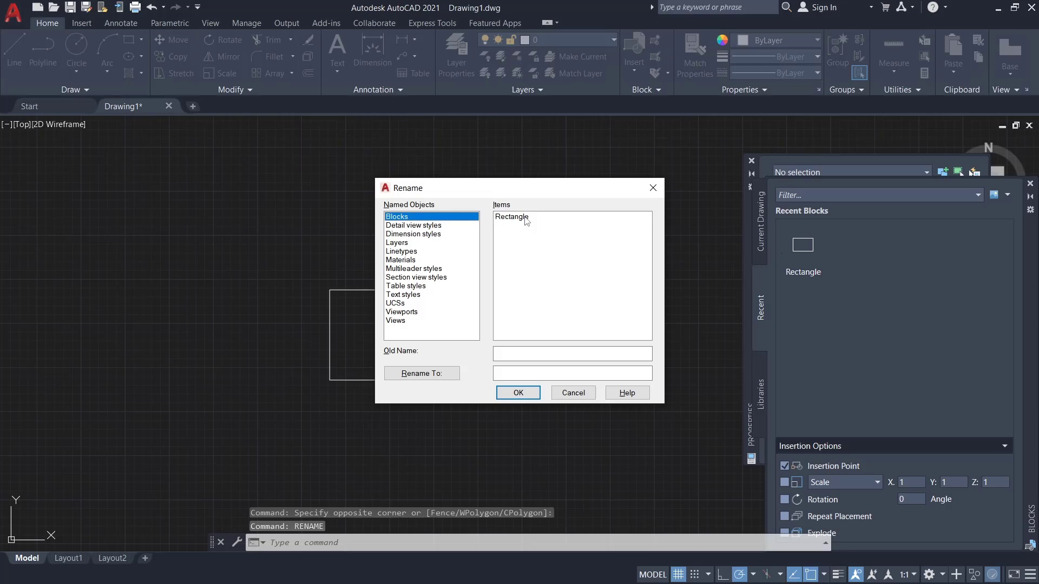
- Rename the Rectangle block to number and apply it
left_click(511, 217)
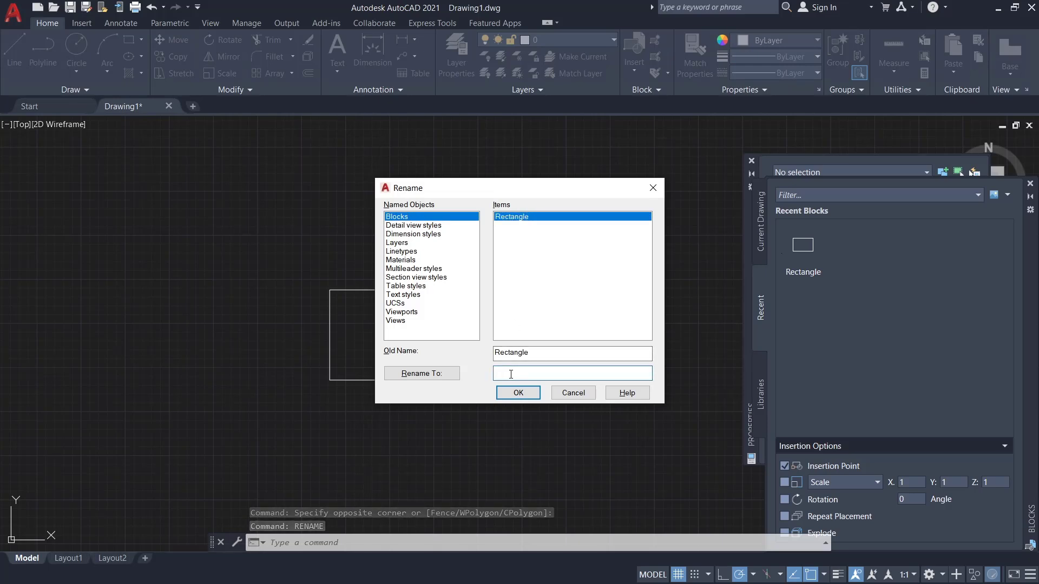
type("number")
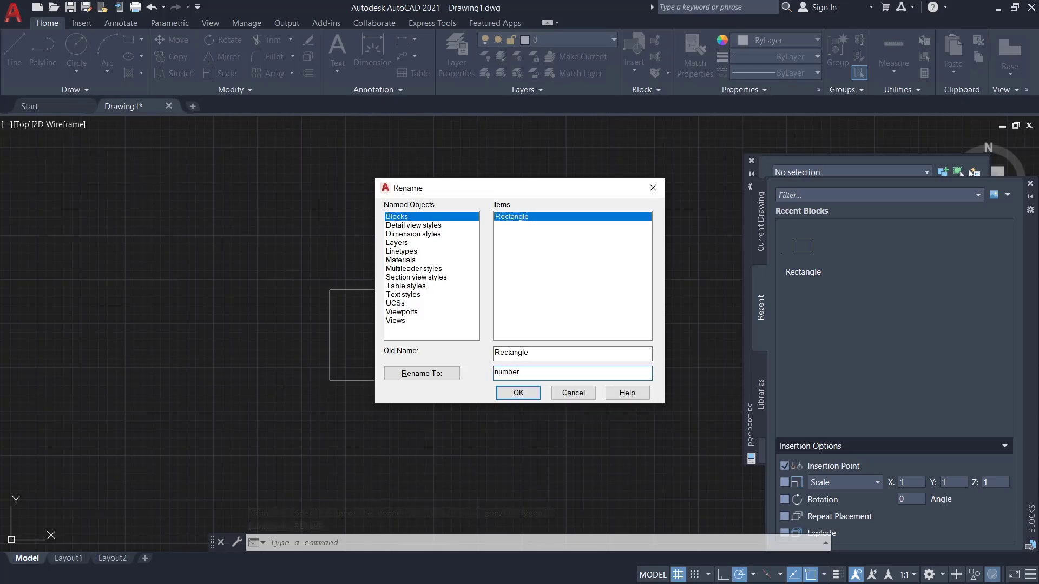
left_click(517, 391)
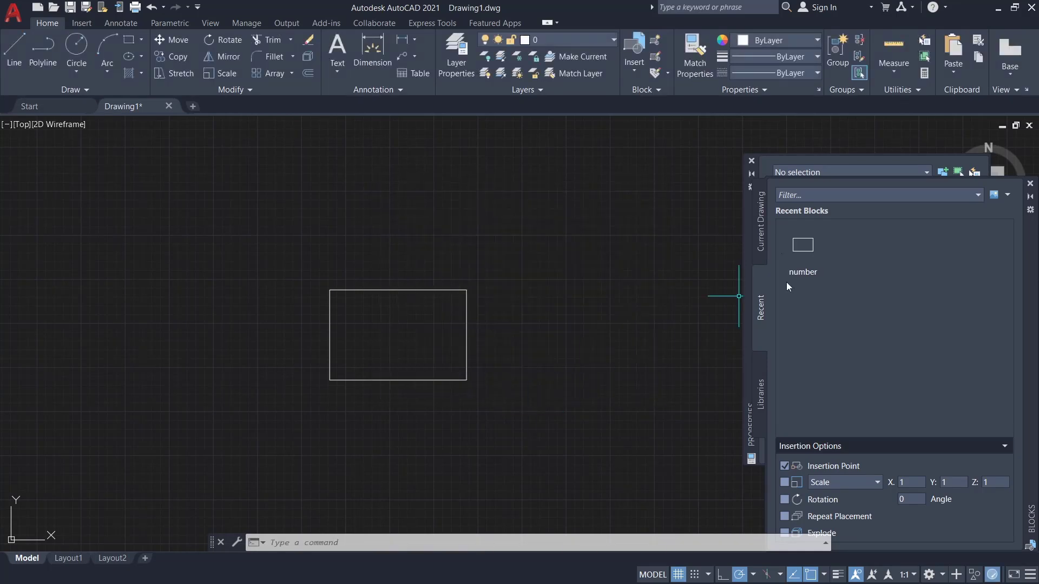